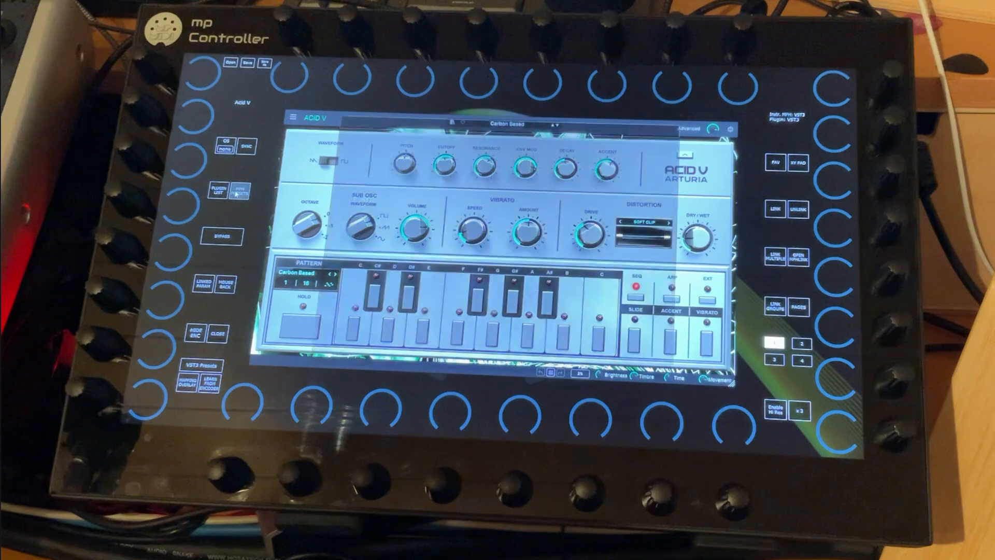
- Load the Arturia Acid V preset so its cutoff, resonance and decay map to the encoders
click(239, 190)
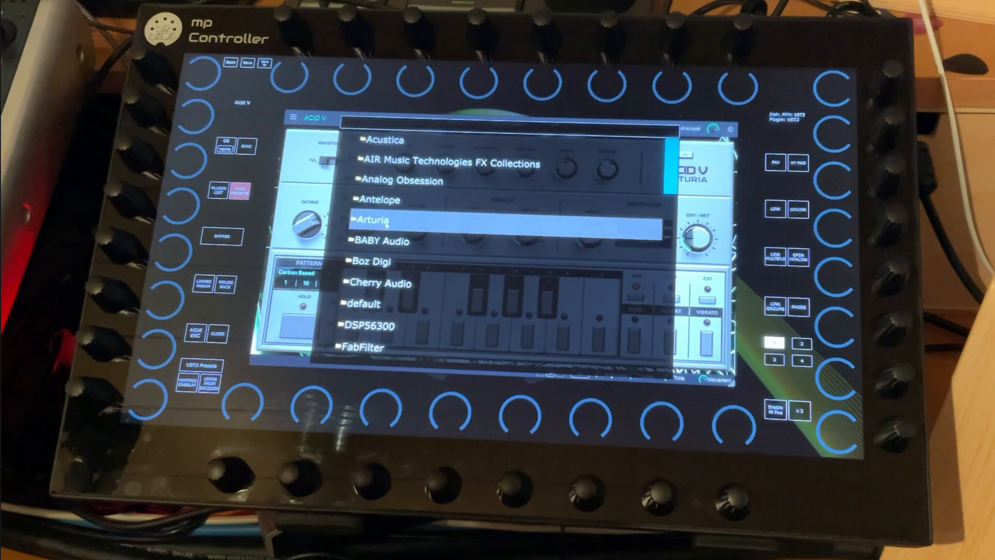
click(373, 220)
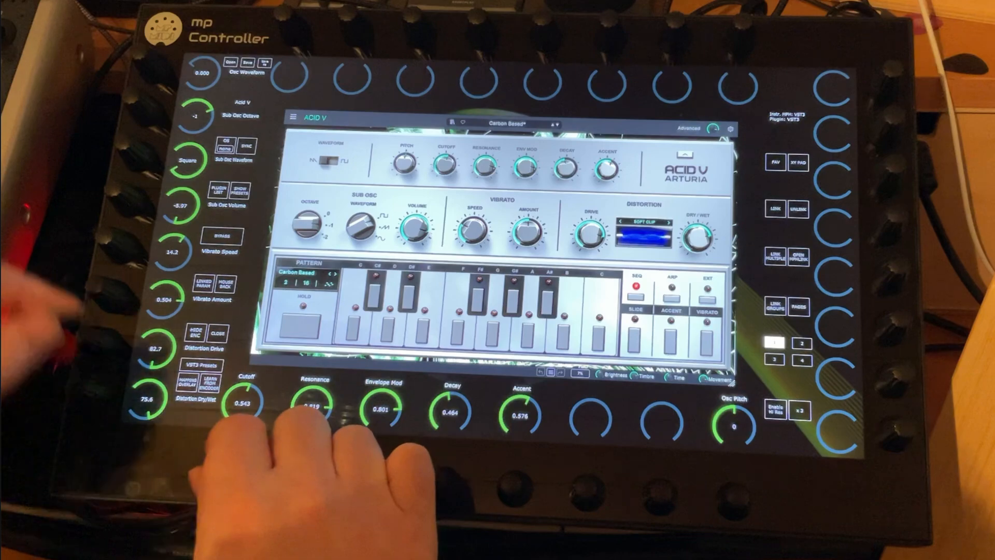
- Raise distortion drive to 100, lower dry/wet to 66.9 and cutoff to 0.417
drag(245, 406, 245, 418)
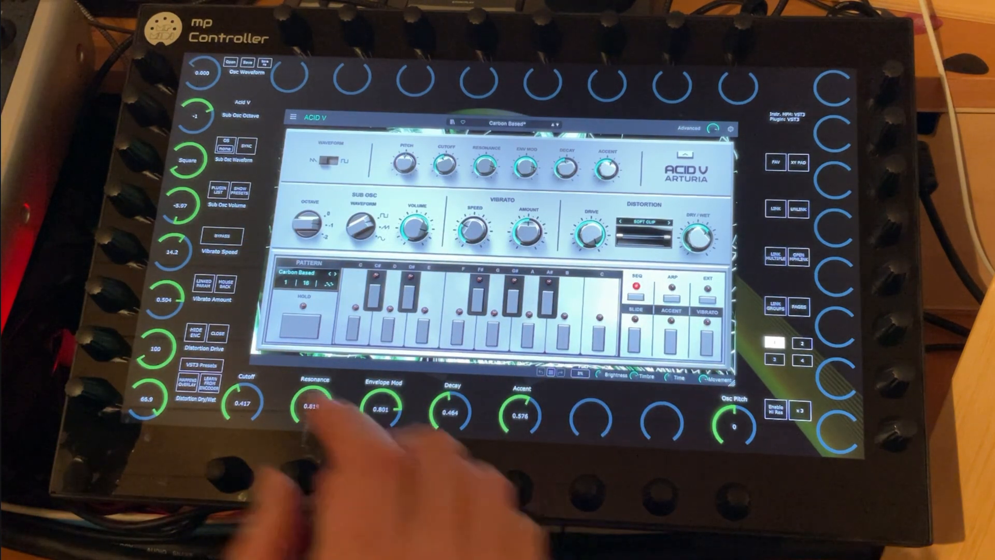
- Switch the controller display from Acid V to the u-he Zebralette synth
click(220, 191)
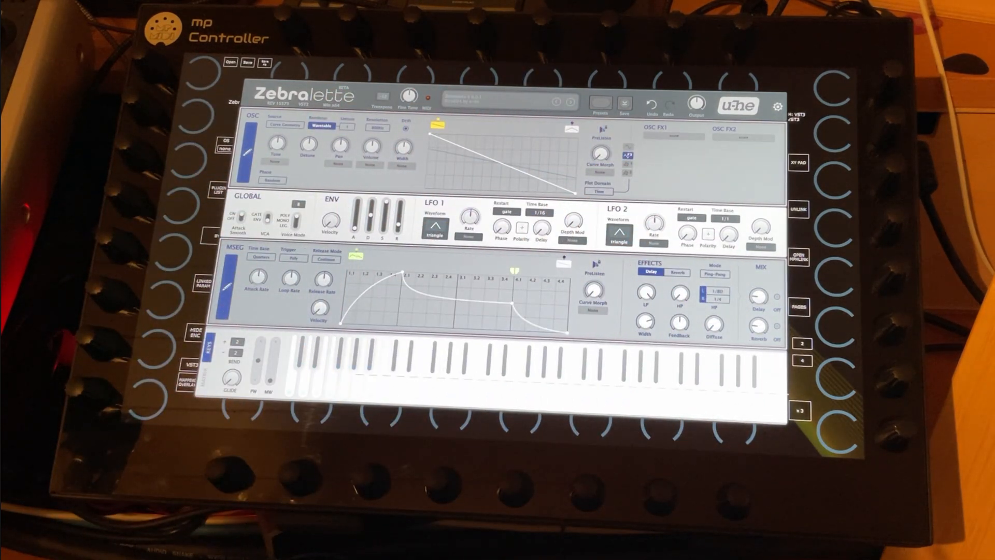
click(408, 97)
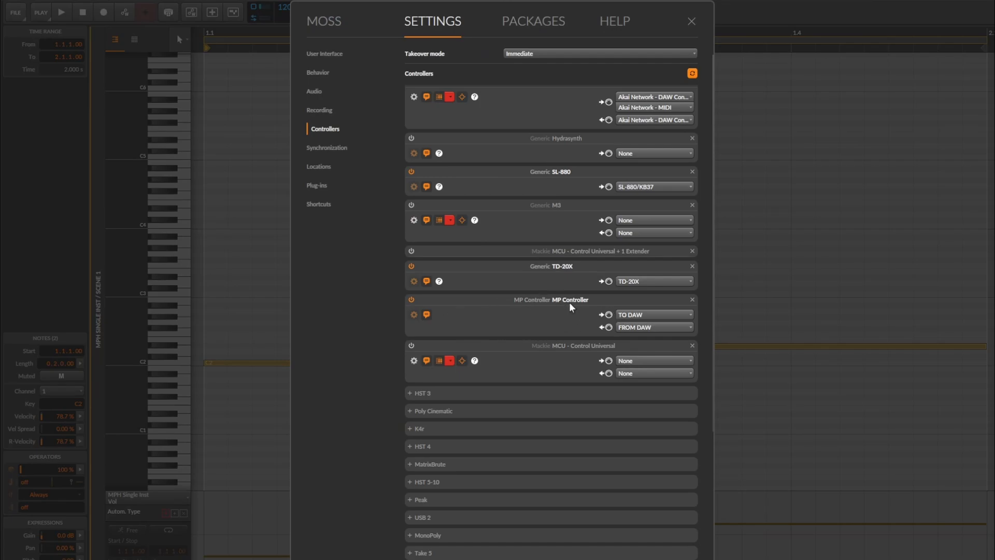
mouse_move(569, 322)
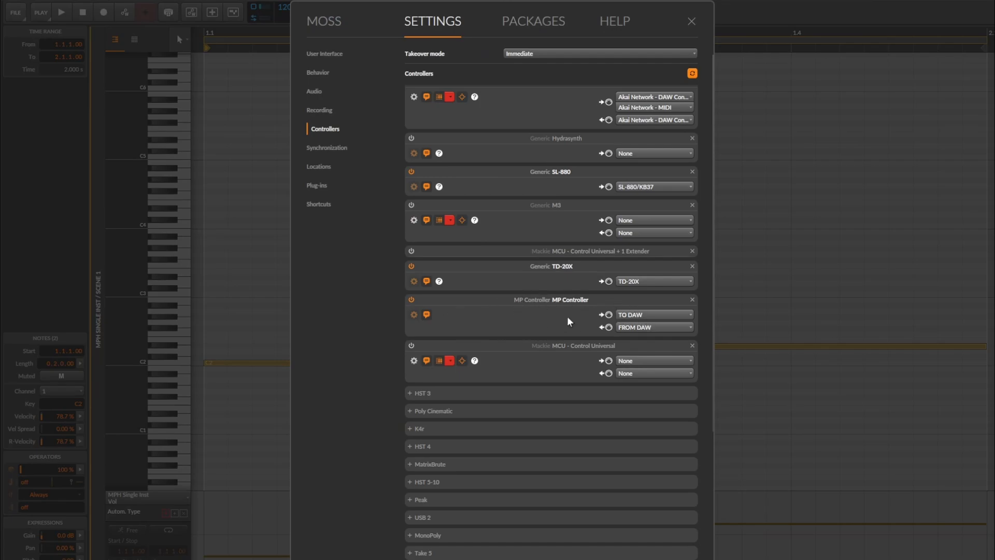
mouse_move(584, 317)
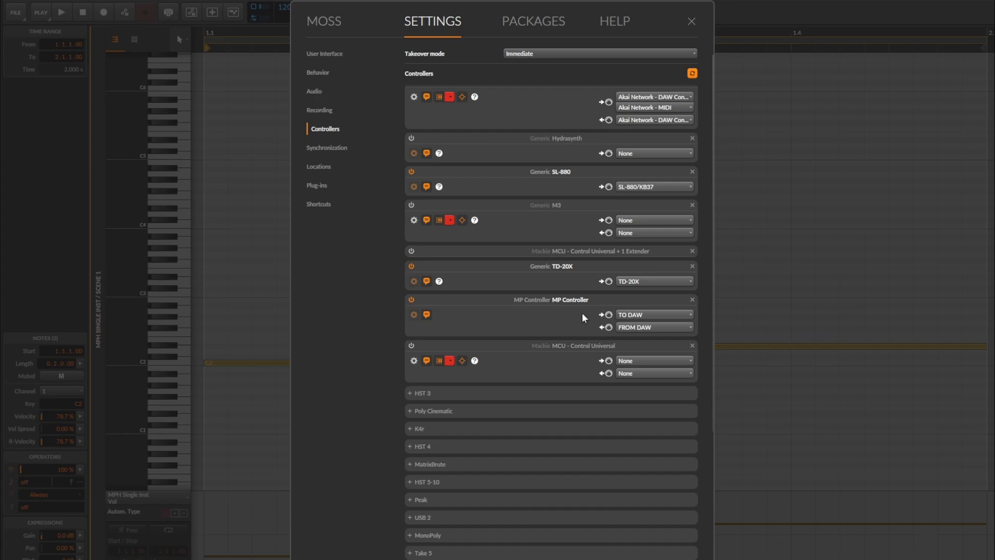
mouse_move(660, 315)
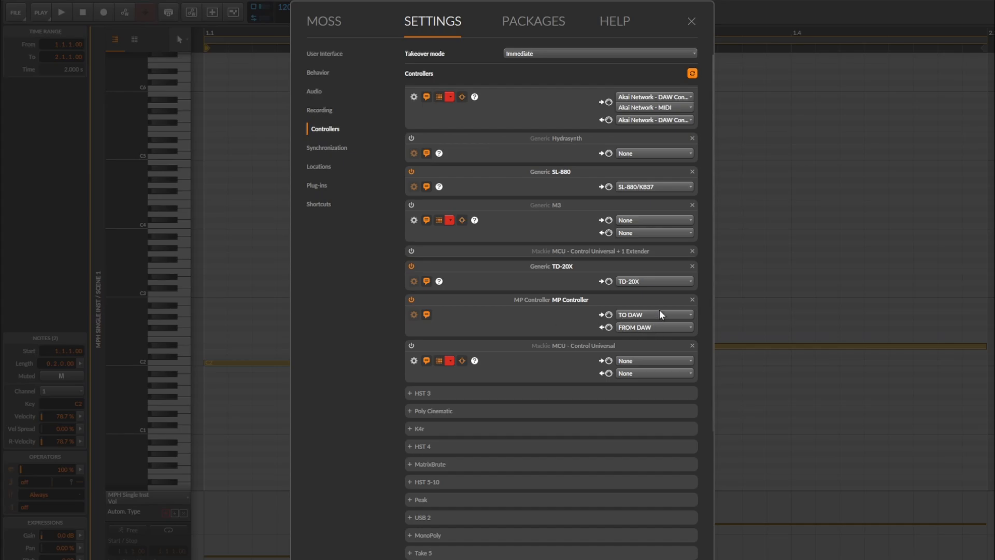
mouse_move(664, 329)
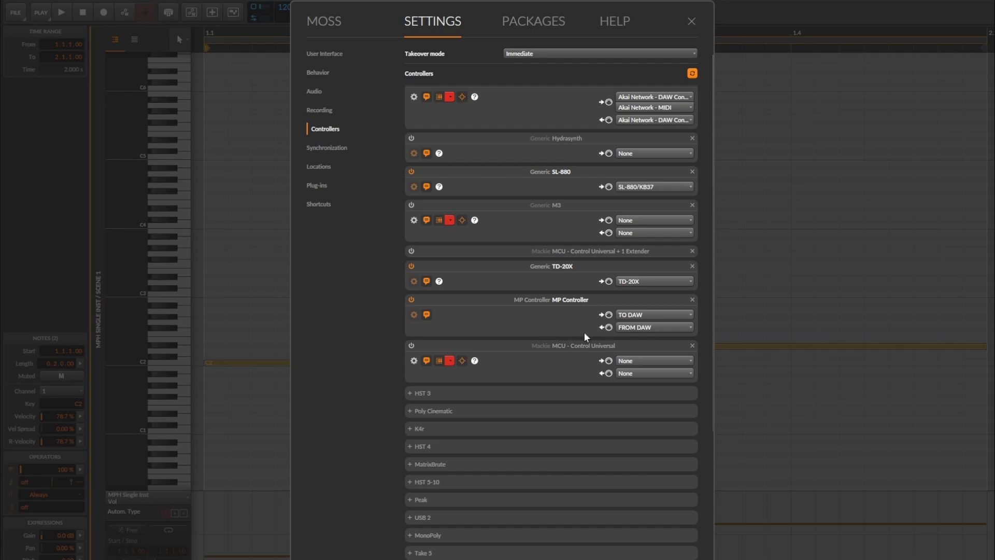
mouse_move(622, 320)
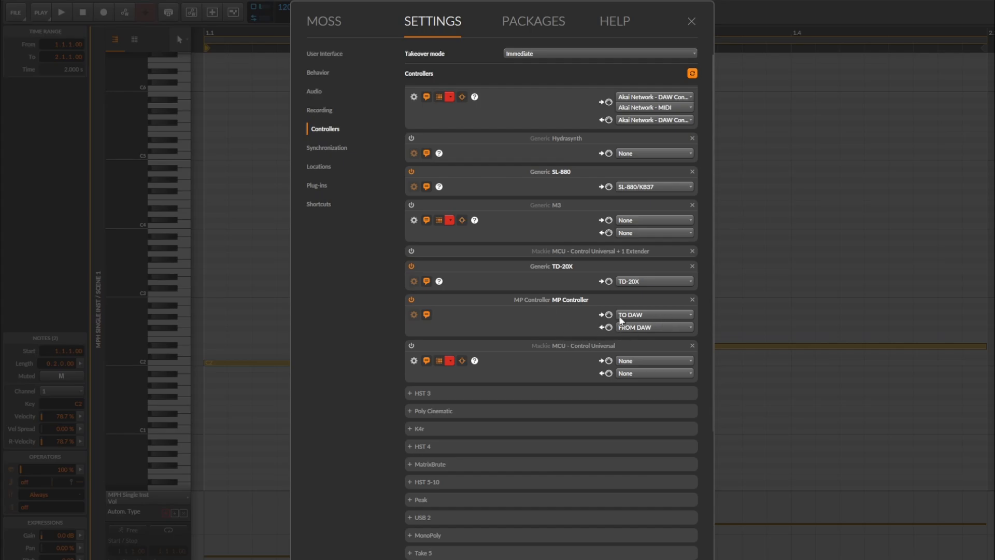
mouse_move(654, 330)
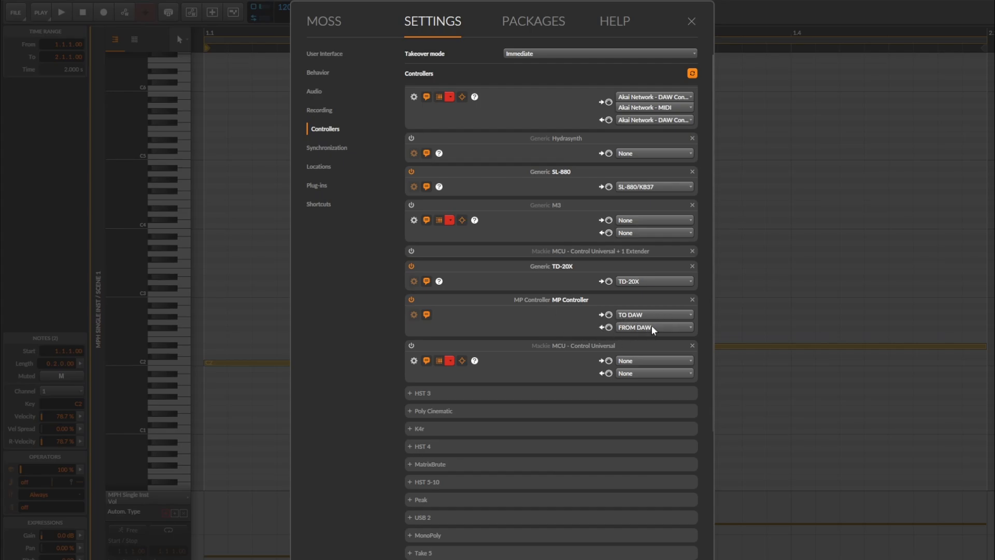
mouse_move(478, 293)
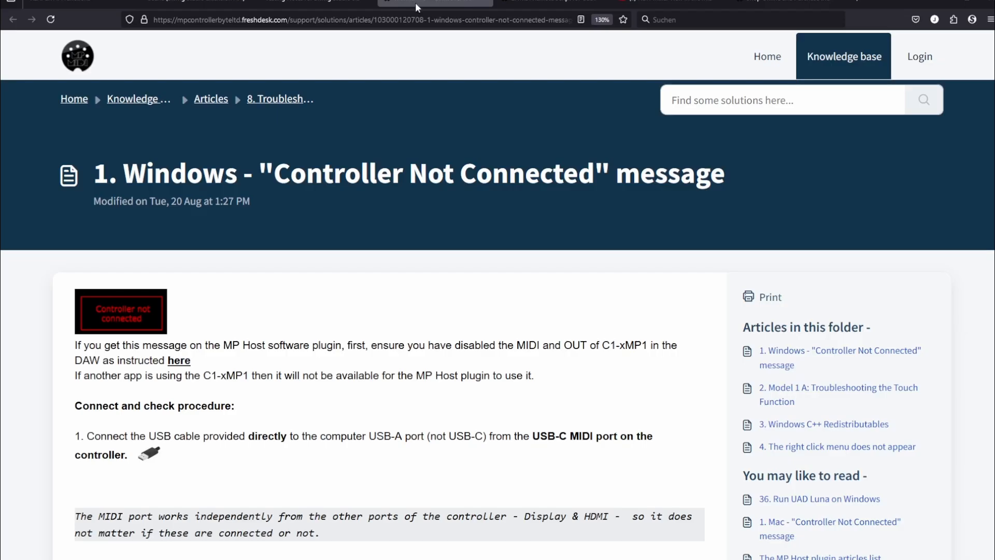
mouse_move(496, 74)
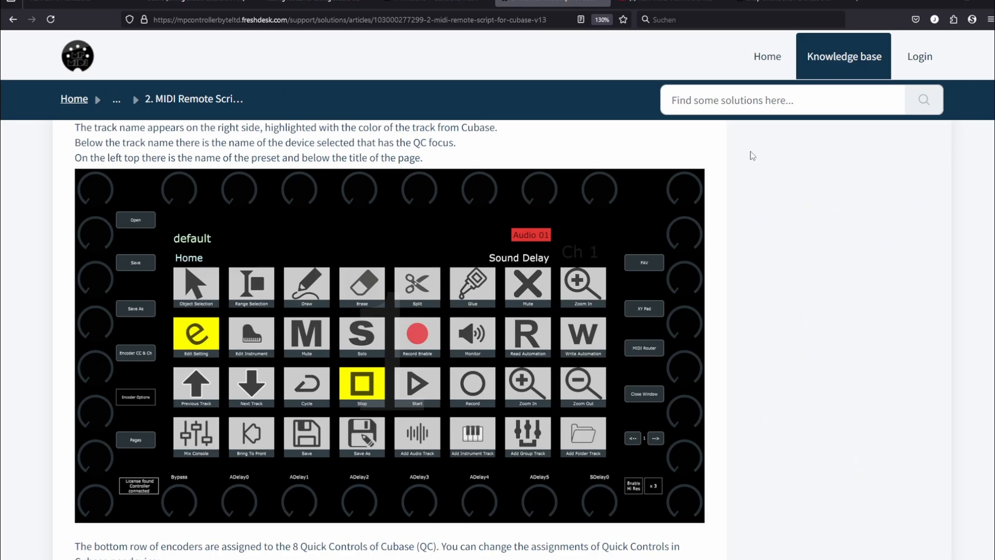
mouse_move(779, 180)
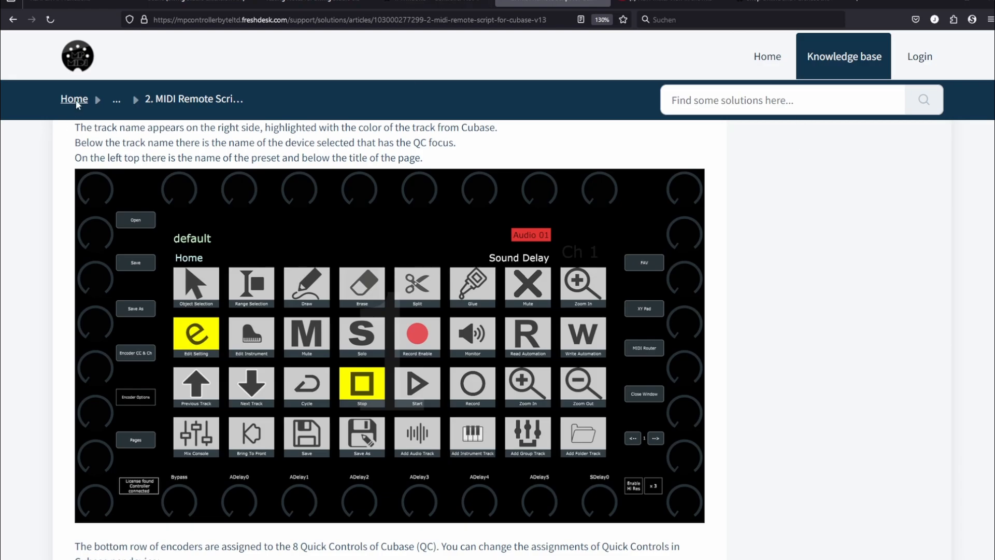
- Return to the knowledge base home and browse the full list of article folders
click(767, 56)
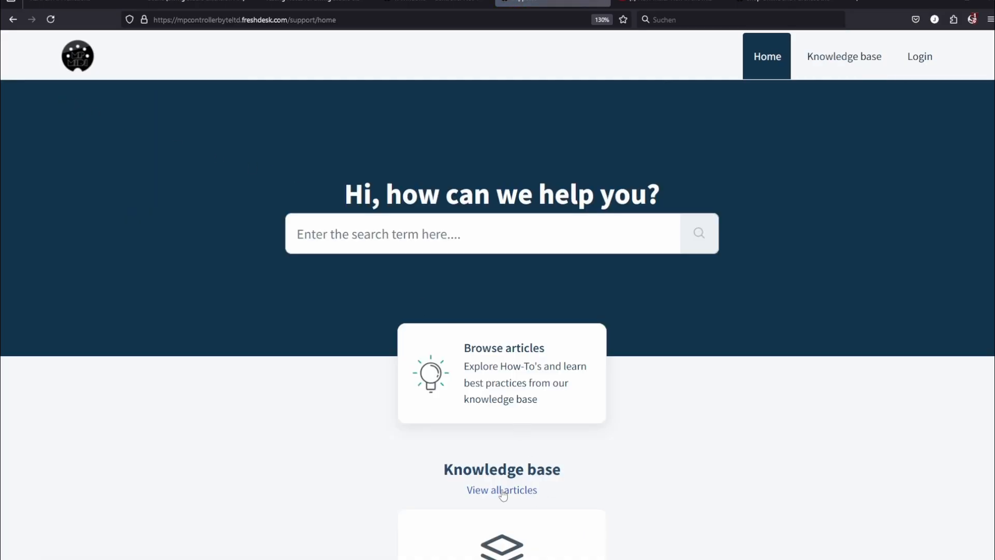
click(501, 489)
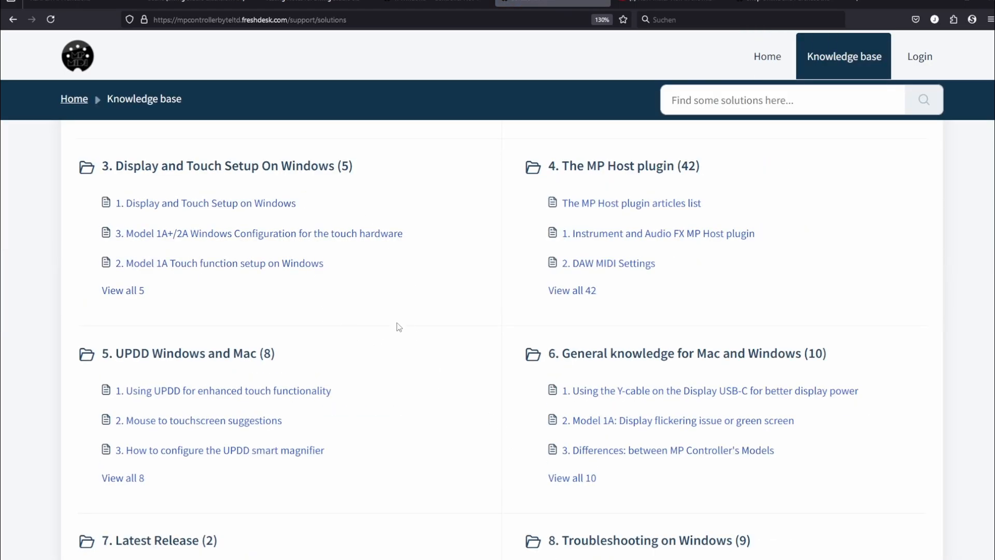
scroll(down, 3)
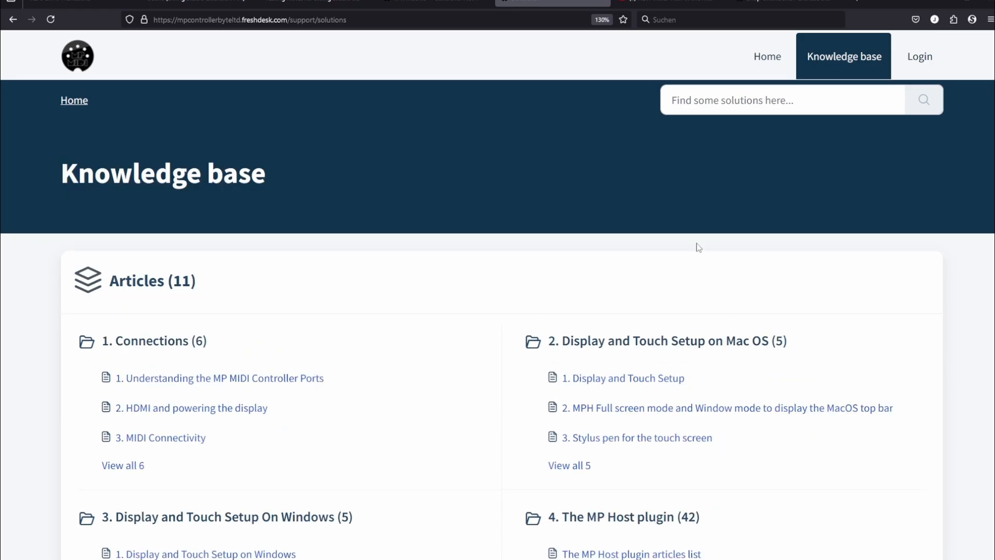
mouse_move(632, 117)
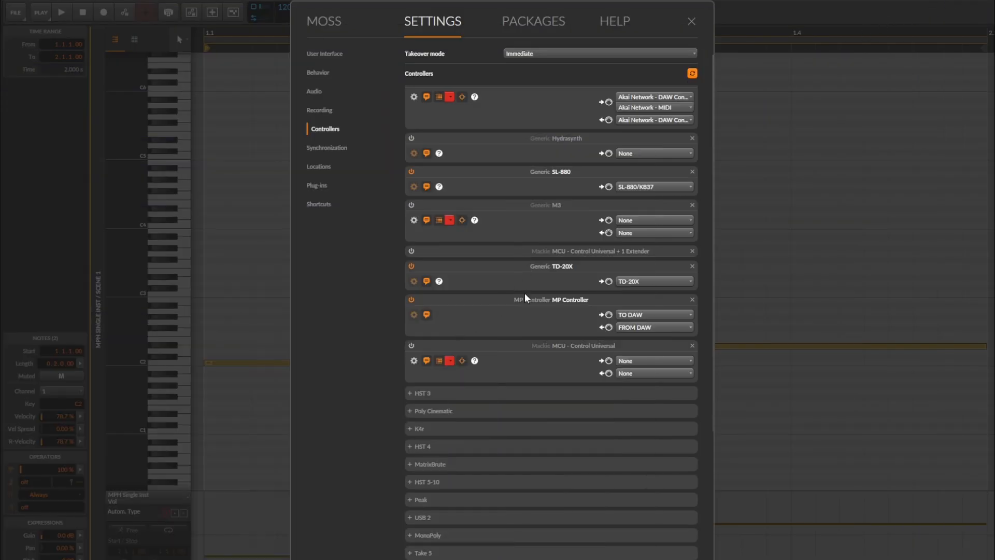
- Close Bitwig's controller settings to reveal the MPH Single Inst Zebralette3 window
click(690, 20)
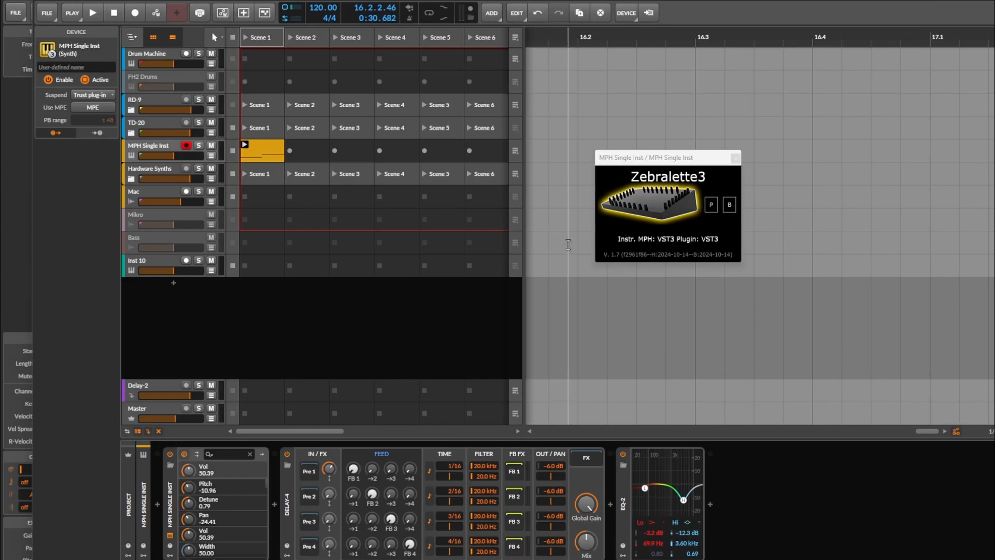
mouse_move(278, 502)
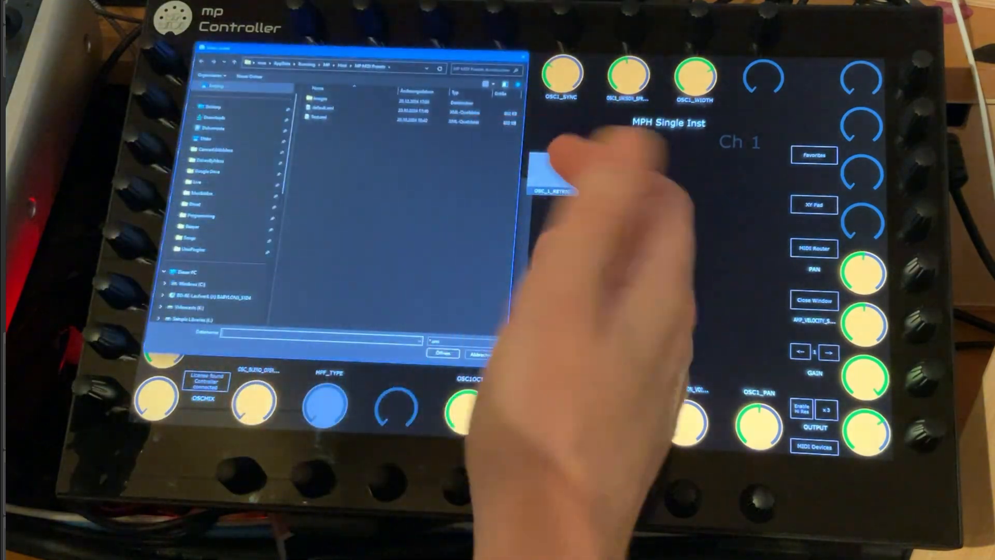
- Import Test.xml, then flip the CC pad grid to channel 2 and back to channel 1
click(324, 121)
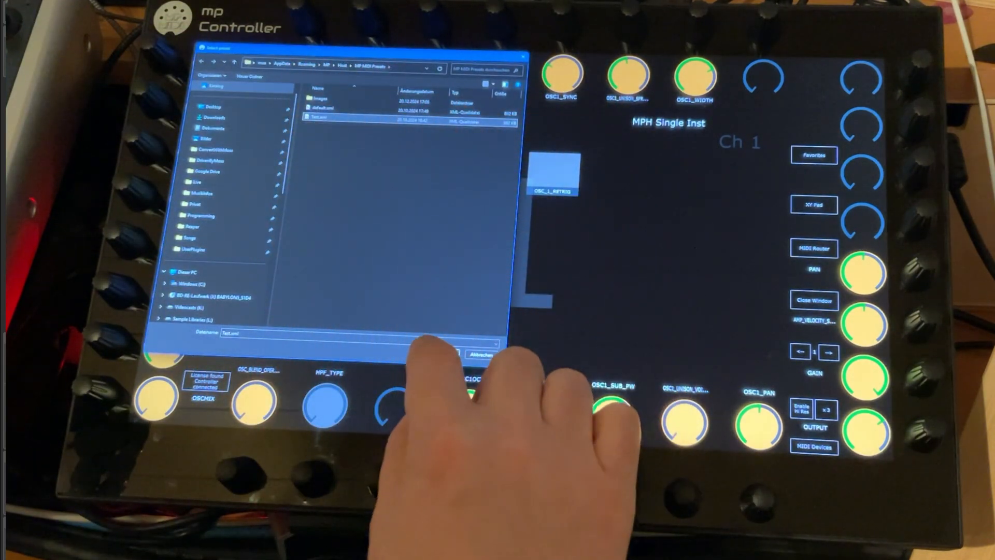
click(454, 355)
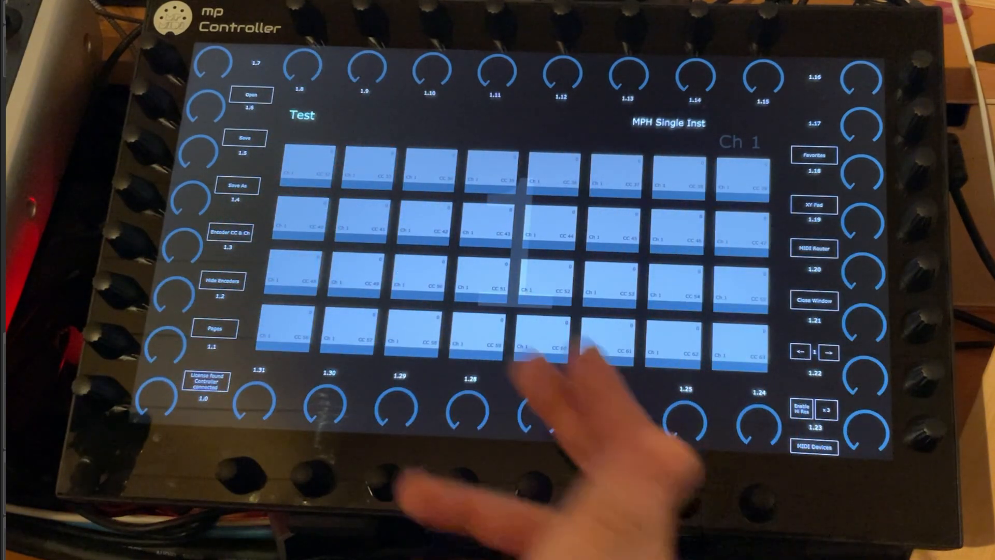
click(214, 327)
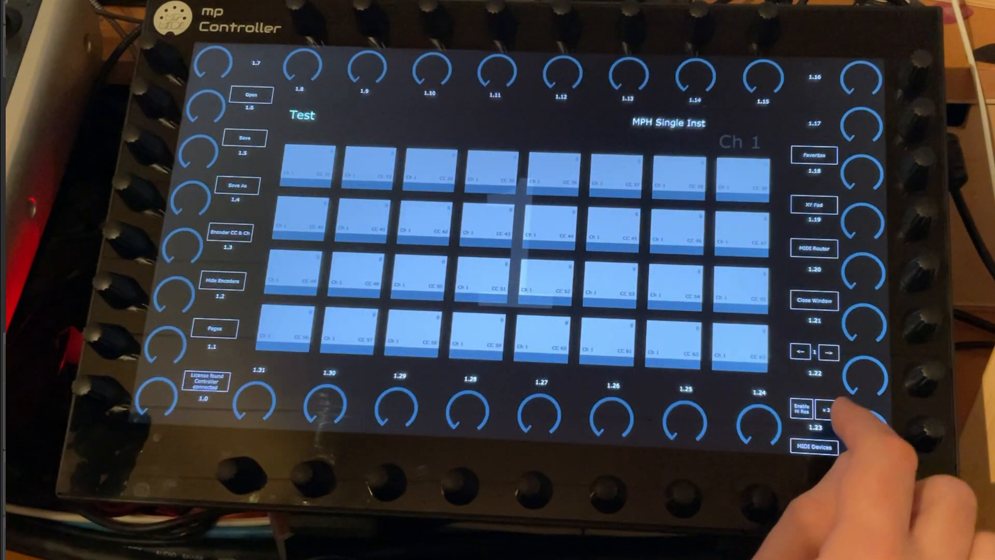
click(828, 350)
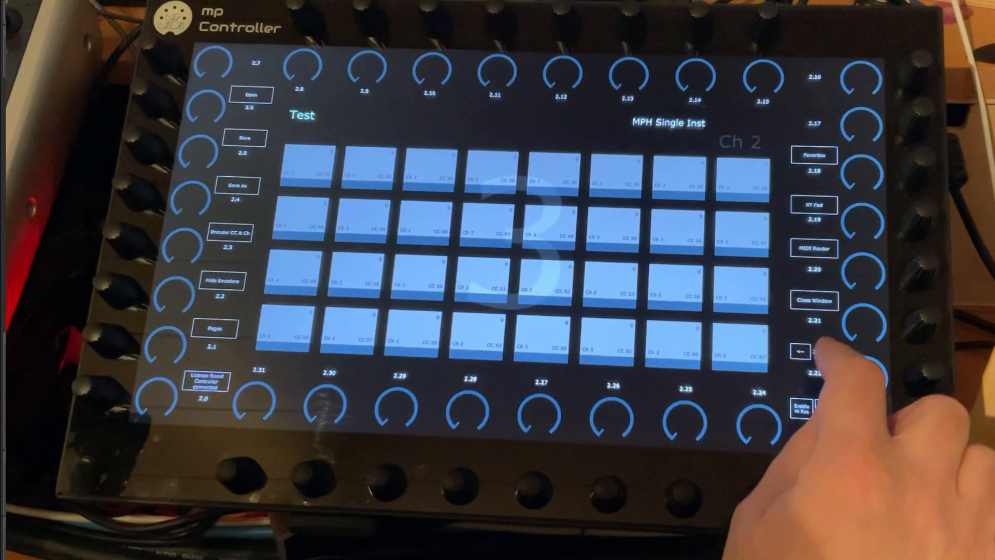
click(828, 351)
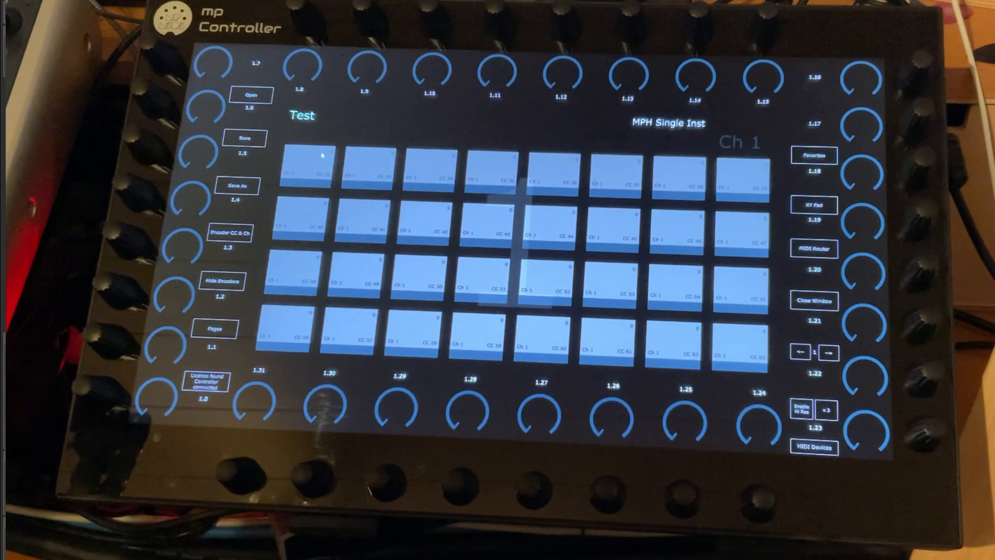
- Assign the start.png play icon from Cubase > images to the first CC pad
click(304, 166)
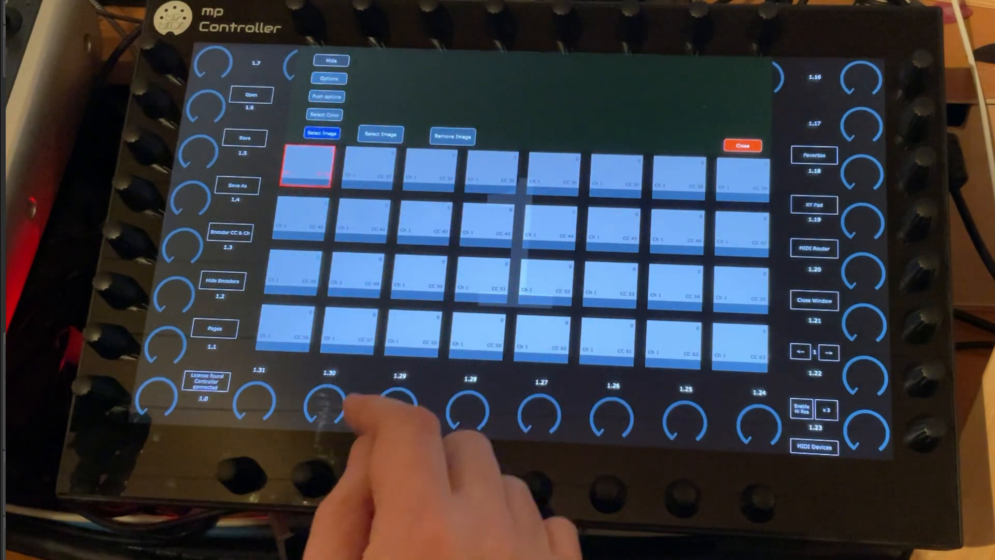
click(322, 134)
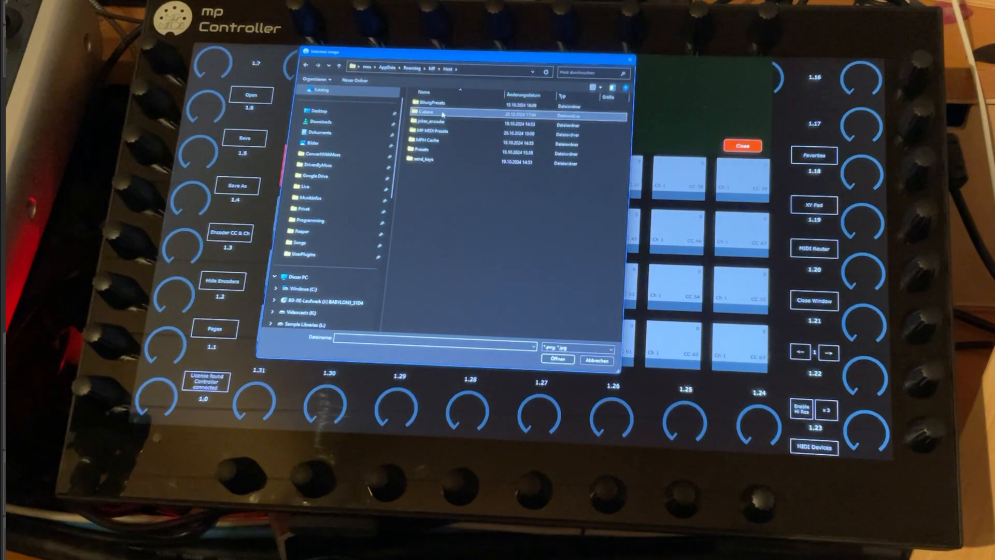
double_click(435, 112)
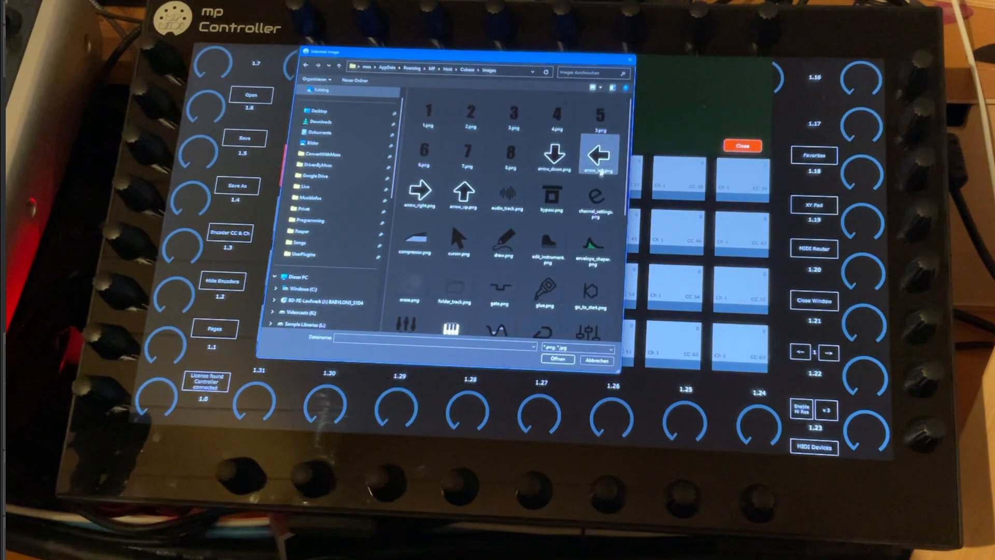
scroll(down, 3)
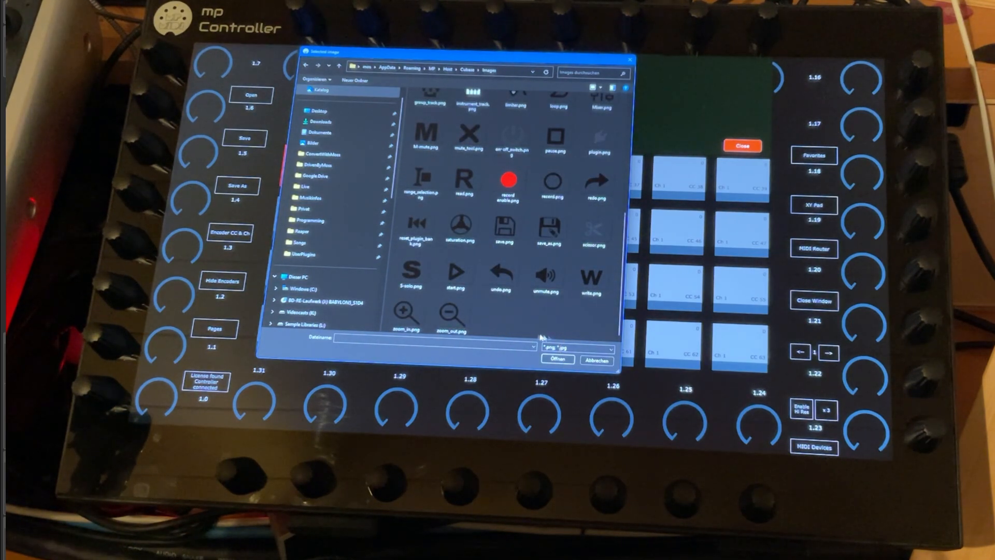
click(455, 272)
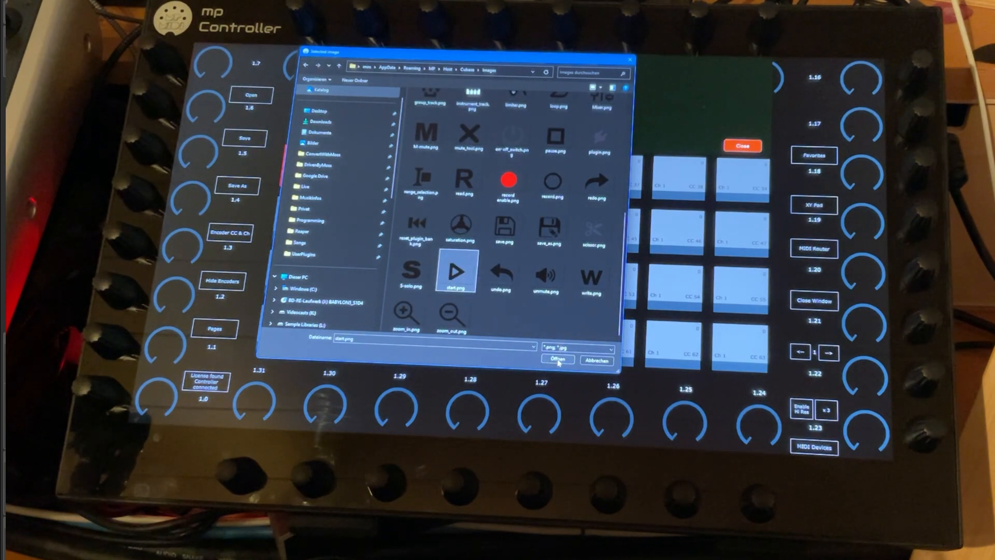
click(556, 360)
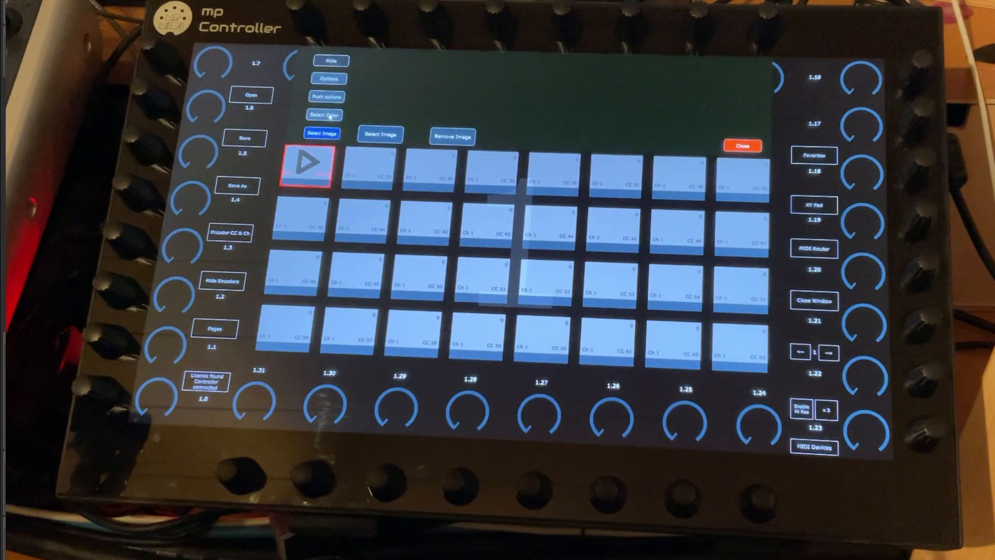
- Colour the play-icon pad green and finish editing it
click(325, 115)
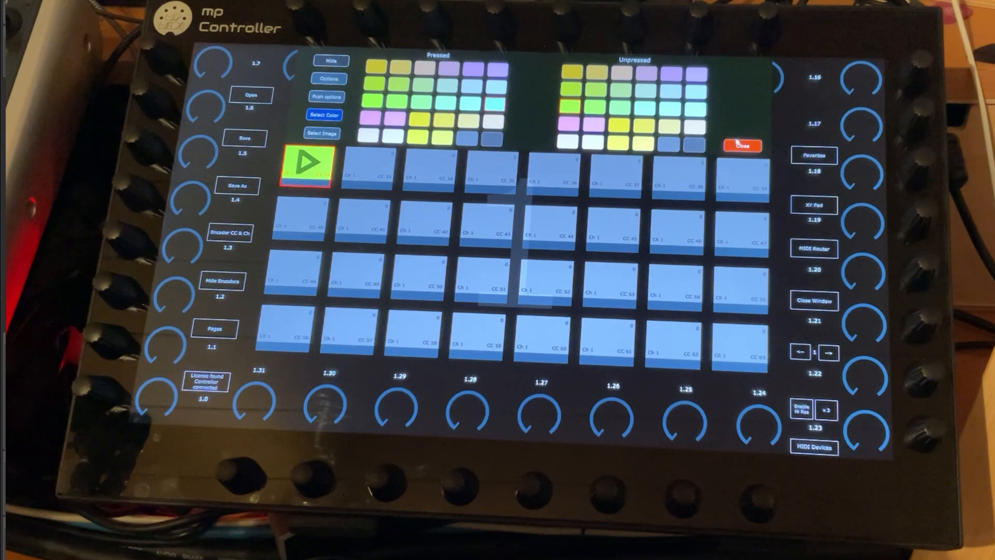
click(740, 145)
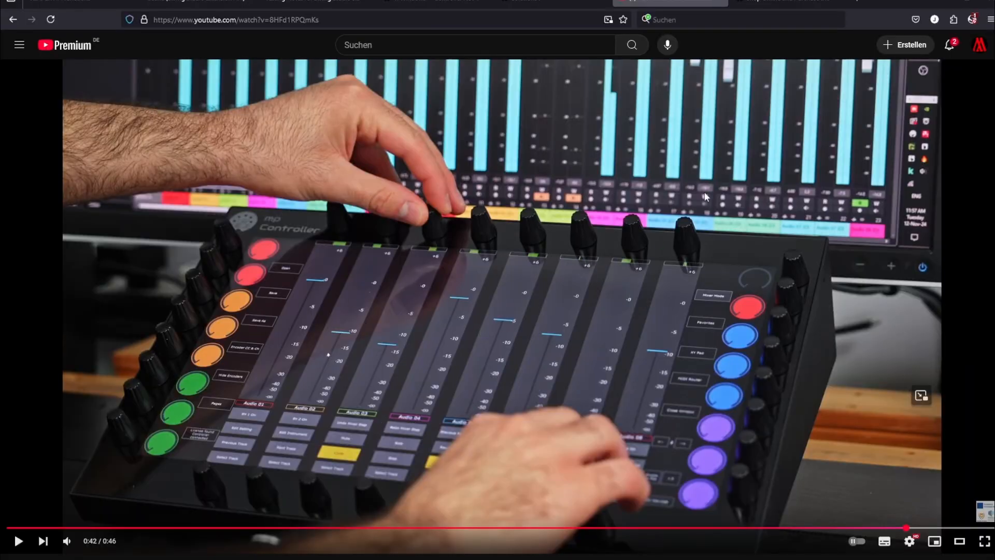
mouse_move(729, 94)
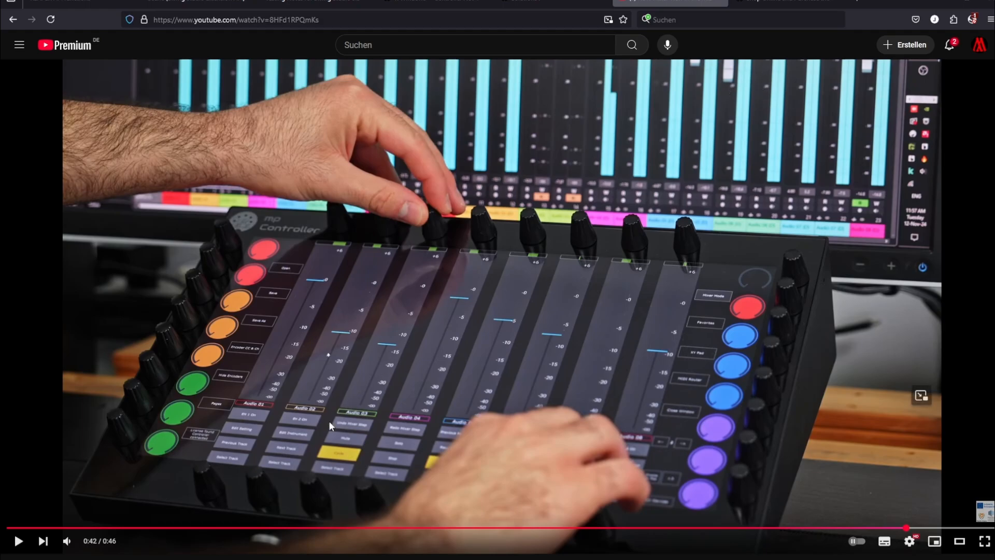
mouse_move(351, 214)
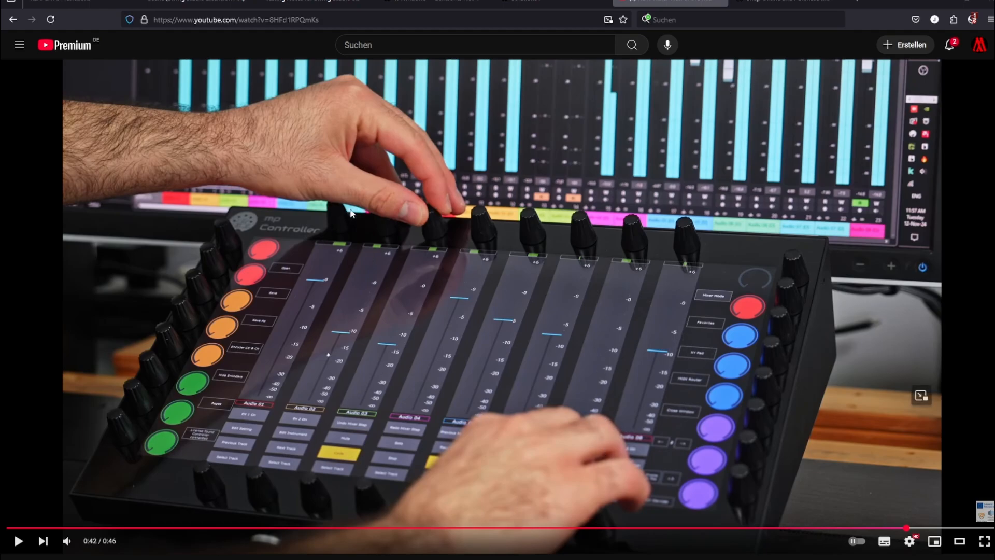
mouse_move(425, 488)
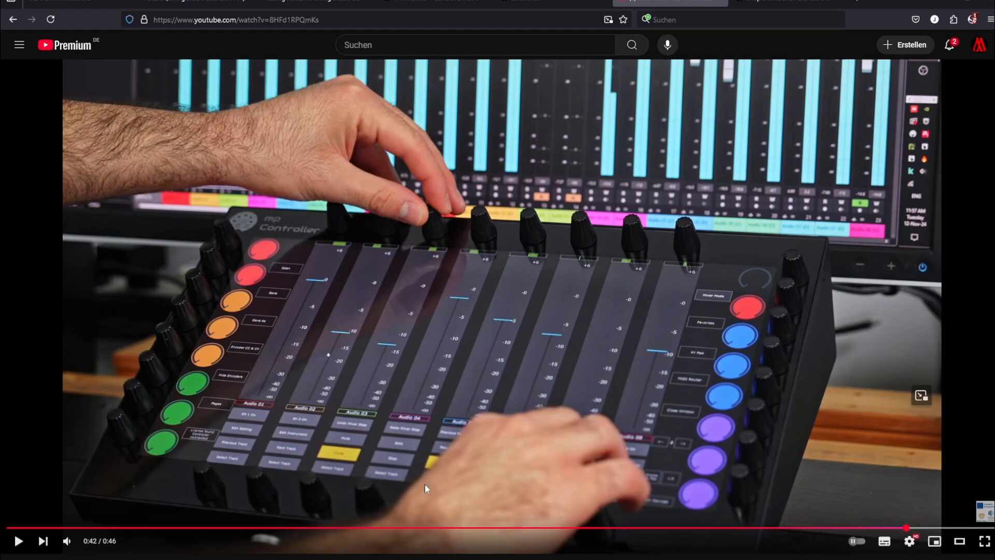
mouse_move(658, 515)
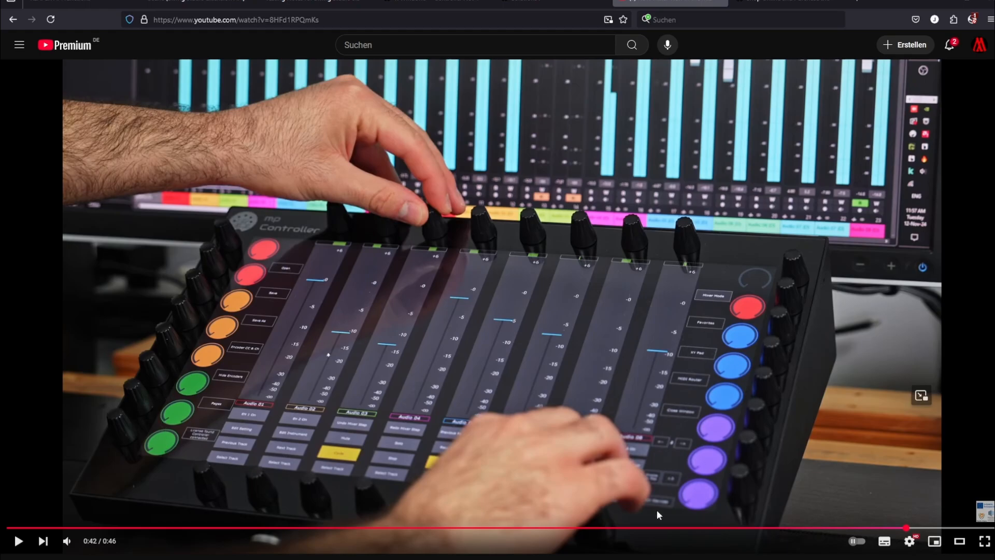
mouse_move(661, 424)
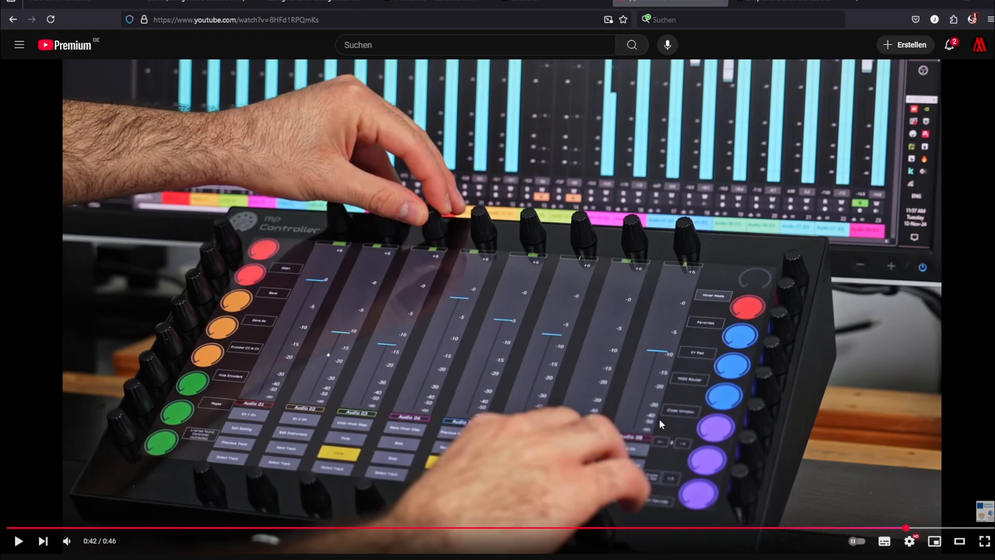
mouse_move(557, 322)
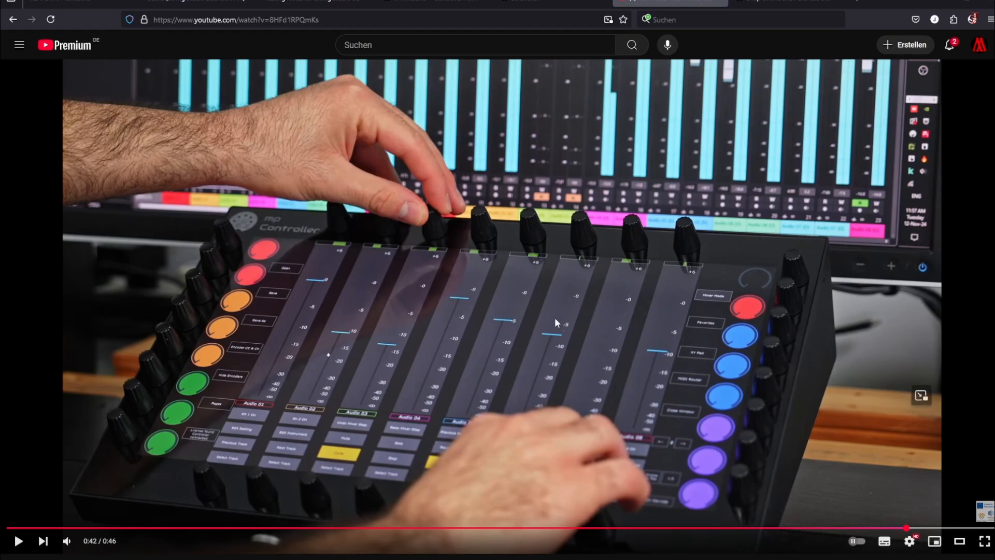
mouse_move(551, 318)
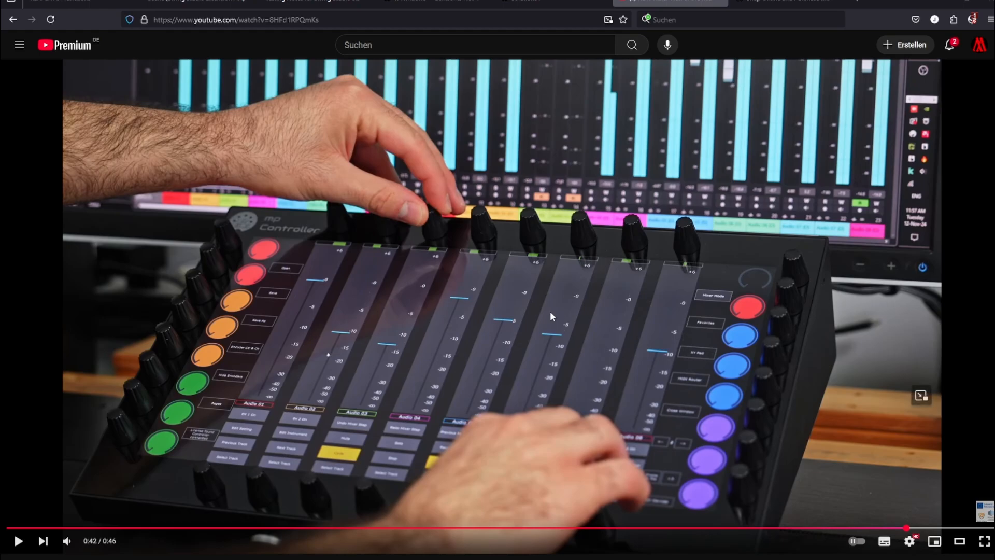
mouse_move(340, 343)
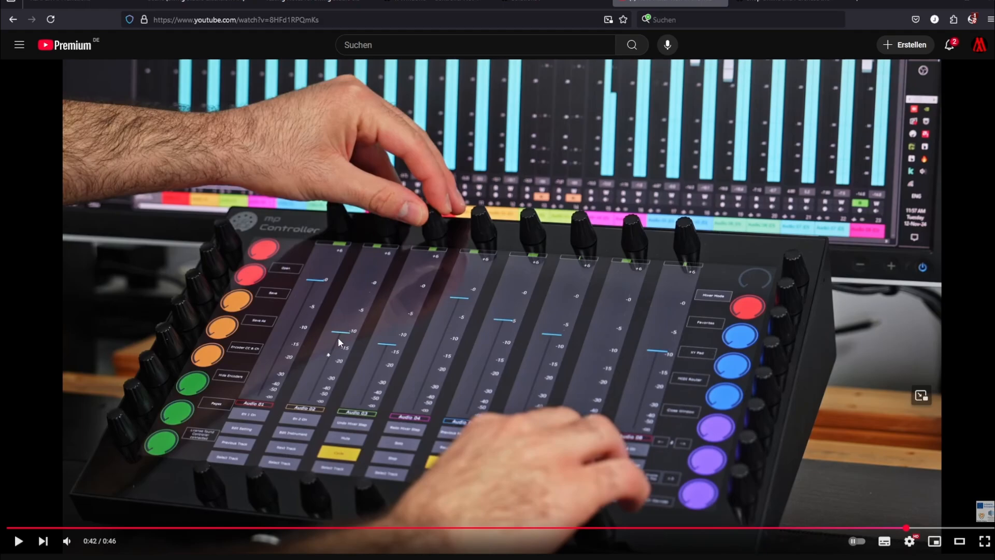